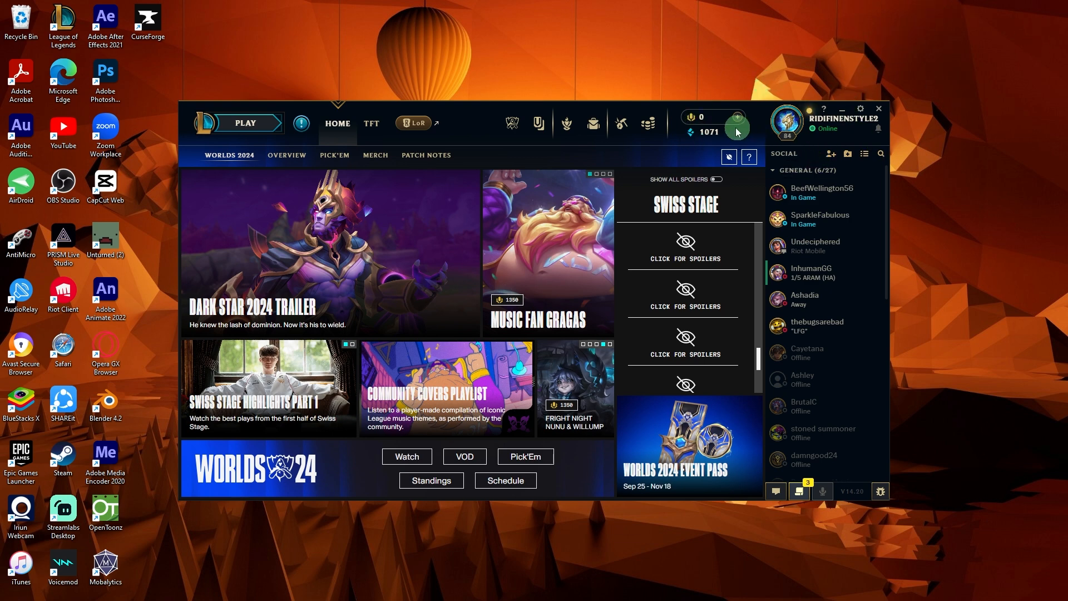
pyautogui.moveTo(593, 229)
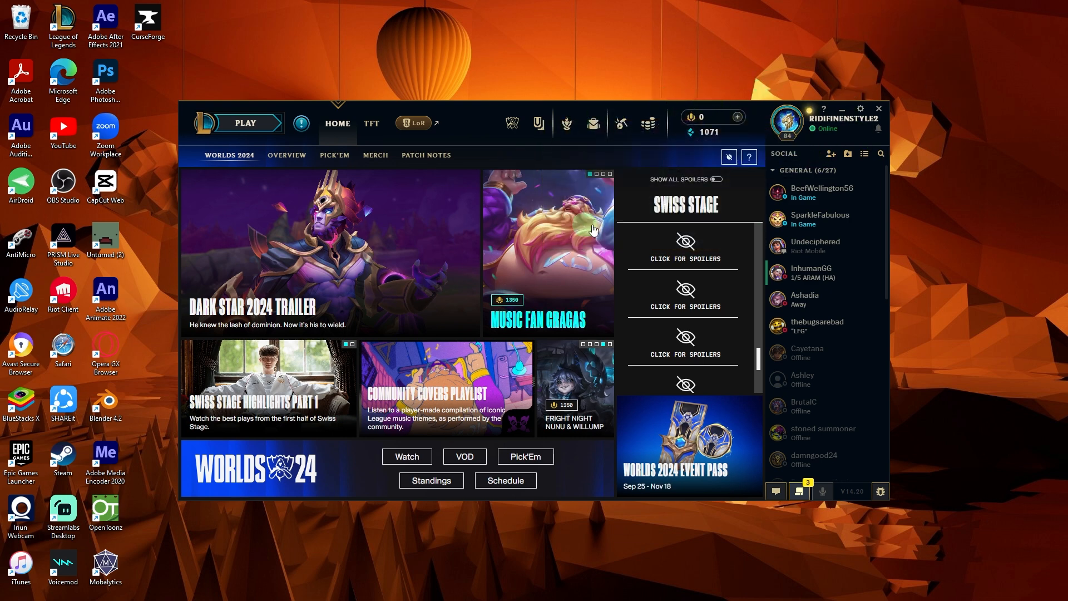
pyautogui.moveTo(711, 132)
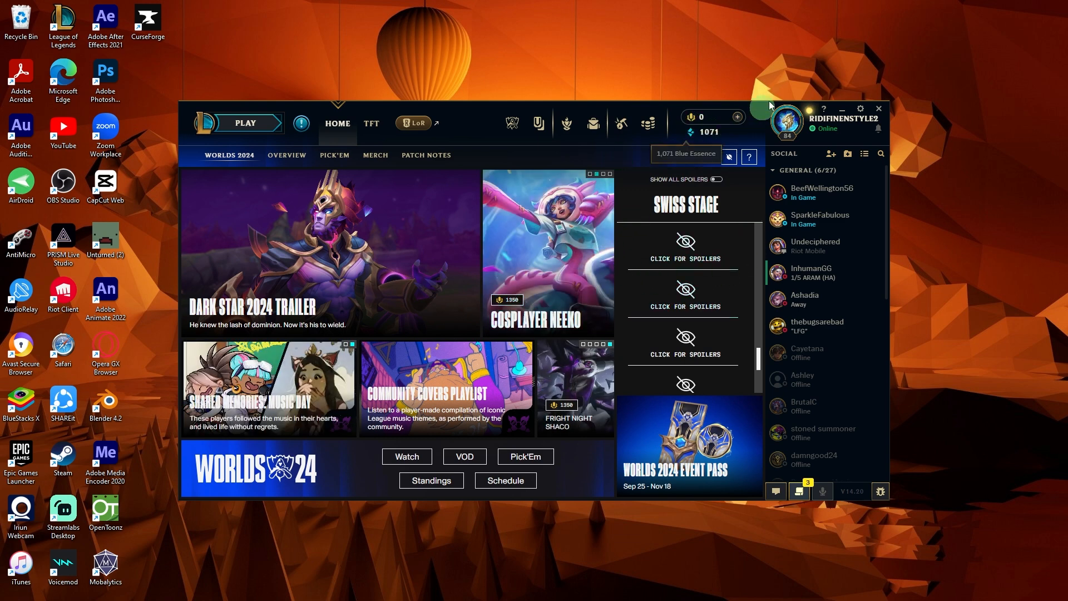
pyautogui.moveTo(603, 268)
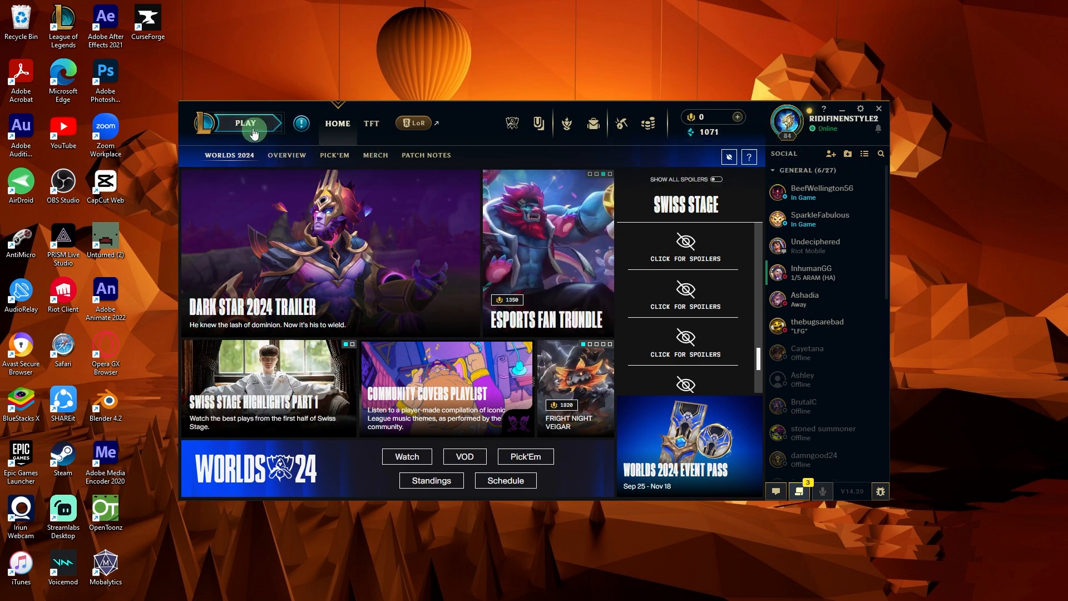
# Step: Launch a solo Practice Tool match from the Training game modes
pyautogui.click(254, 123)
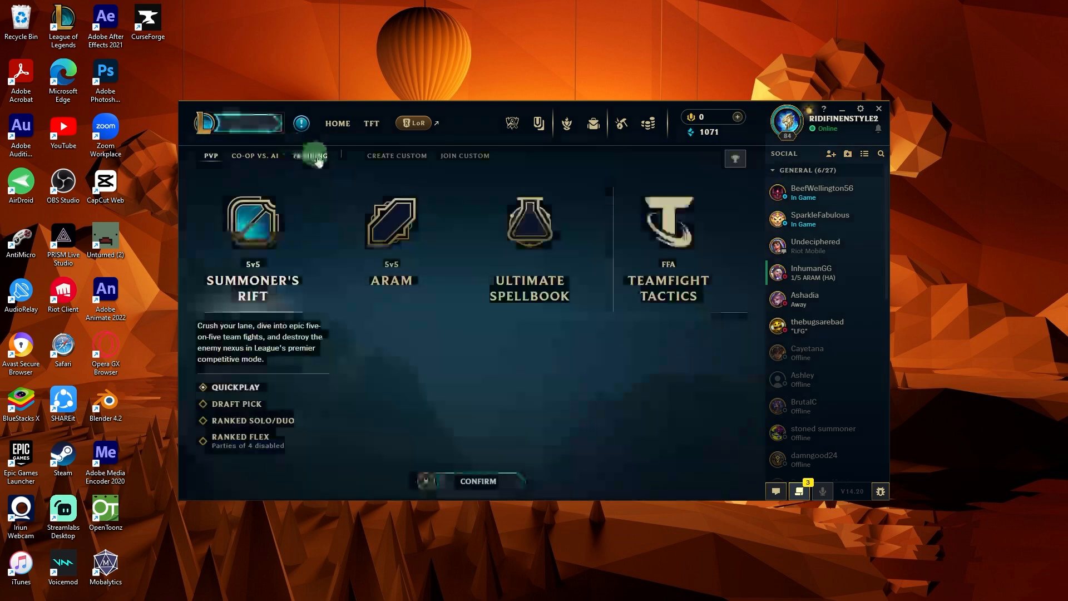
pyautogui.click(311, 155)
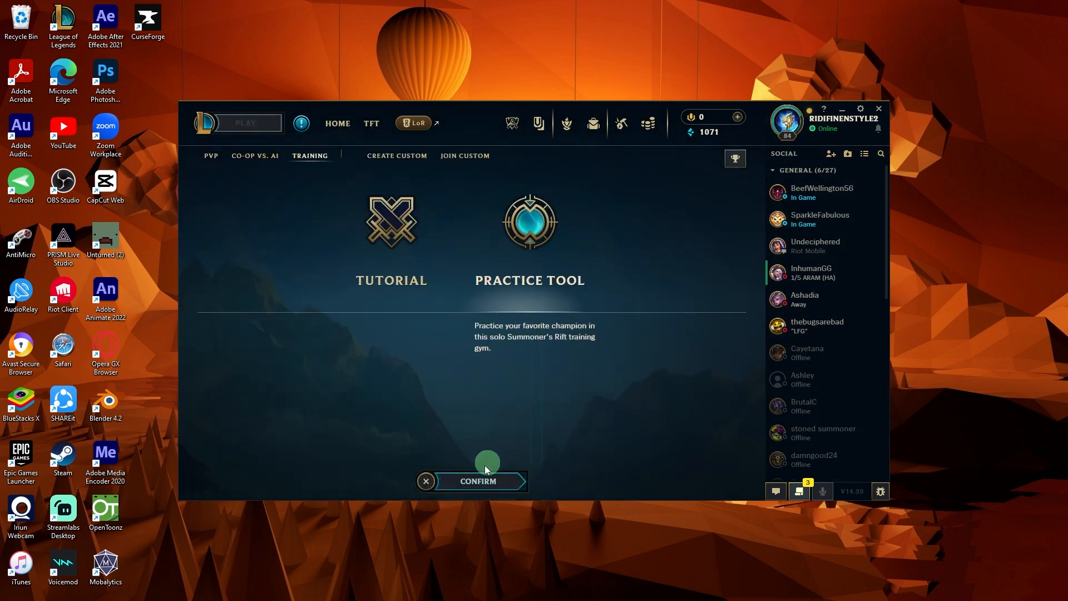
pyautogui.click(478, 481)
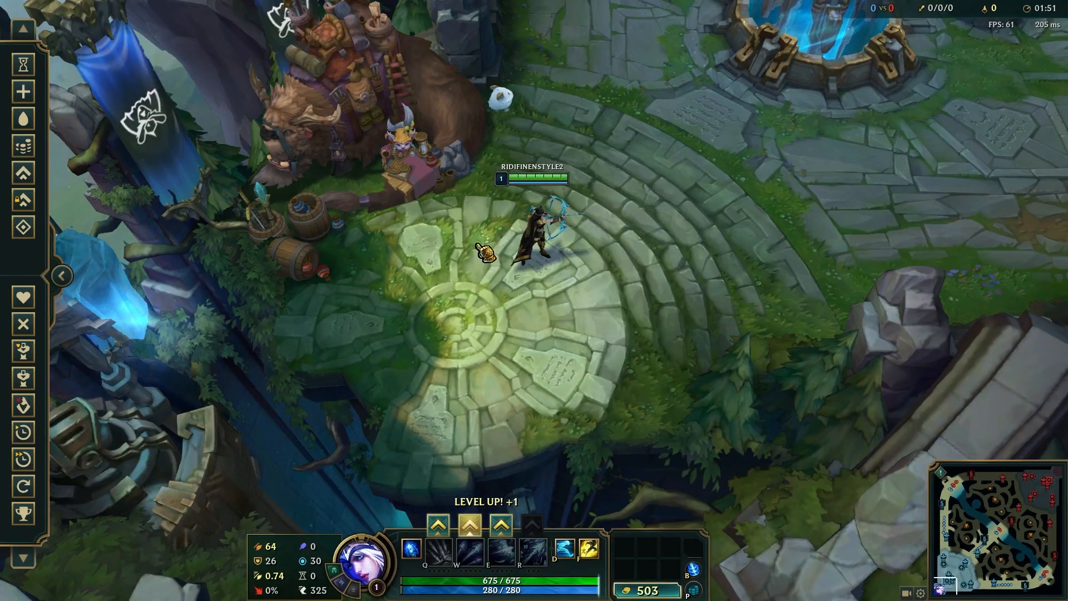
# Step: Bring up the in-game Options menu on the Video settings
pyautogui.press('Escape')
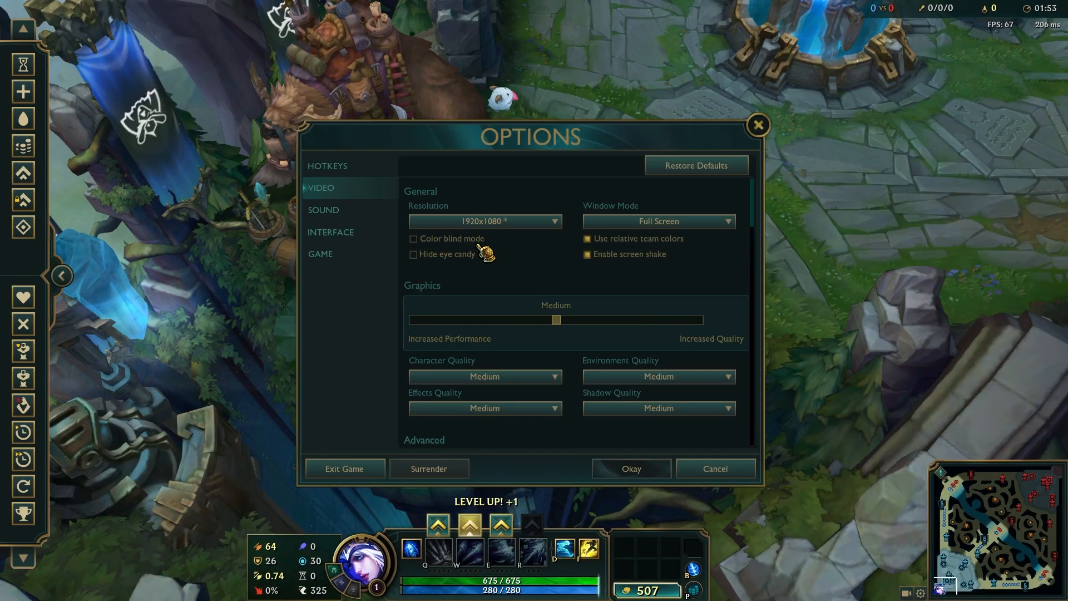
pyautogui.moveTo(343, 204)
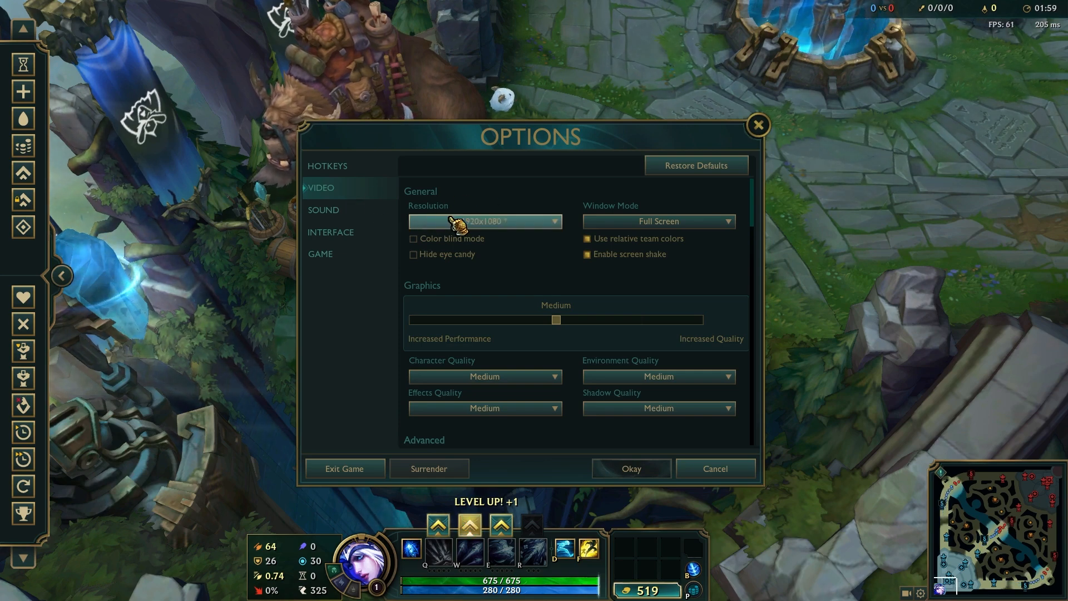
pyautogui.moveTo(455, 244)
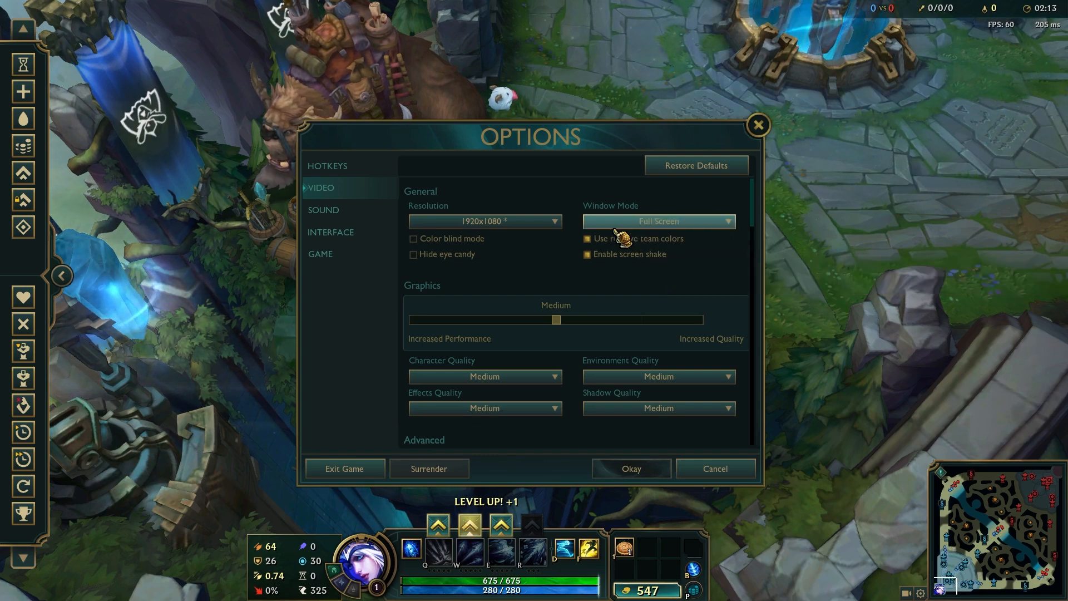
pyautogui.moveTo(484, 376)
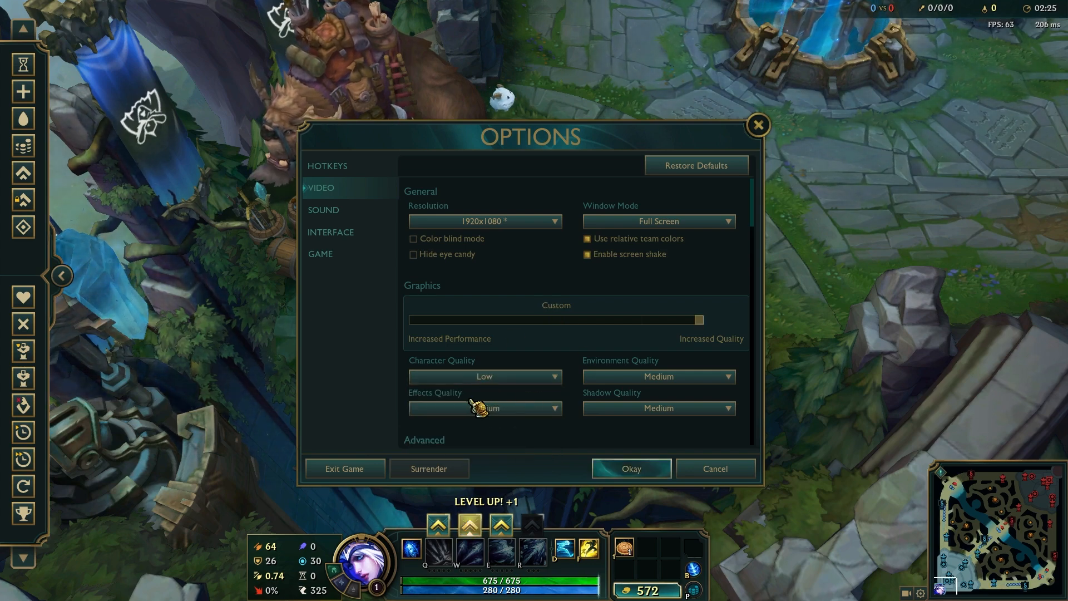
pyautogui.moveTo(654, 377)
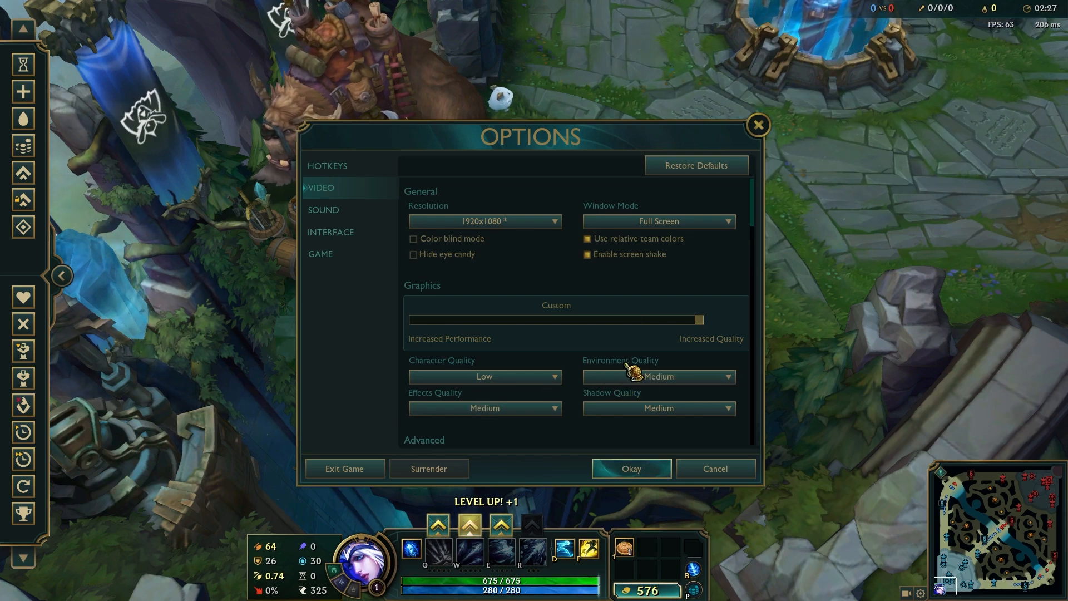
# Step: Set Environment, Effects and Shadow Quality each to Low, making graphics Custom
pyautogui.click(658, 377)
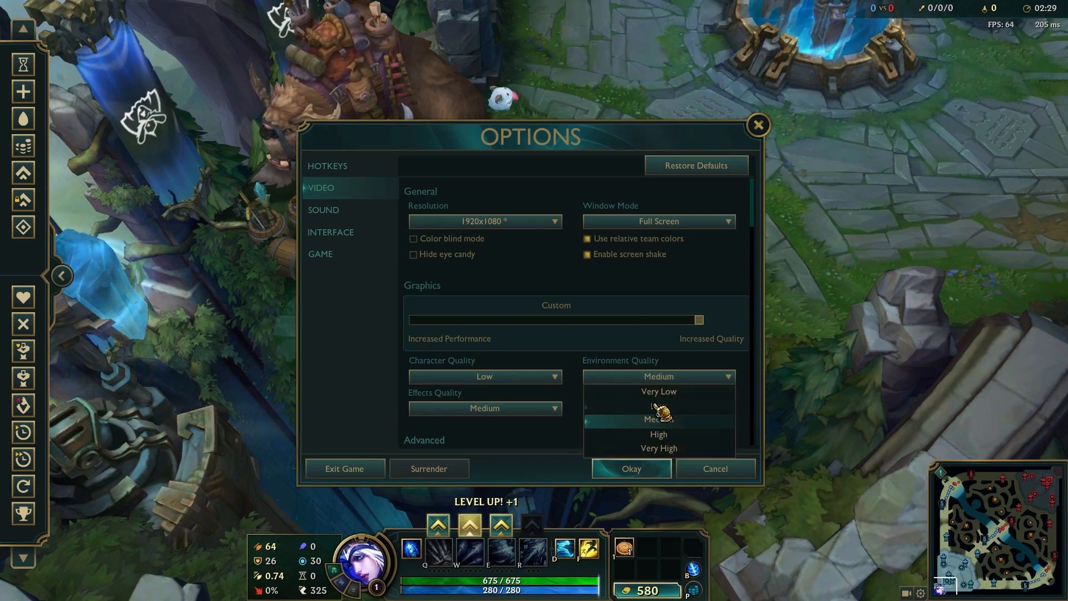
pyautogui.click(657, 390)
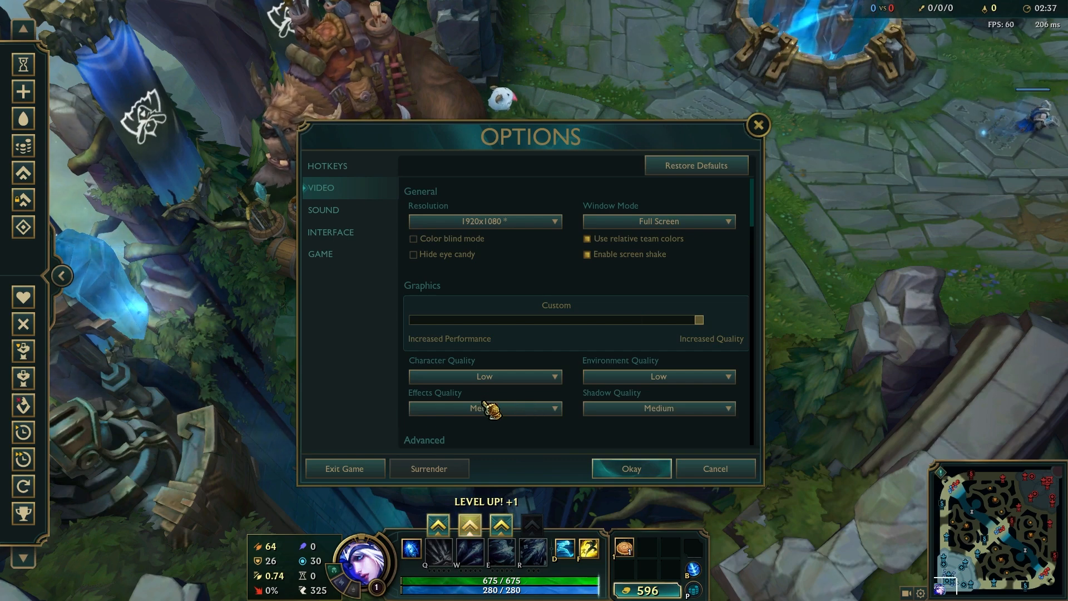
pyautogui.click(484, 409)
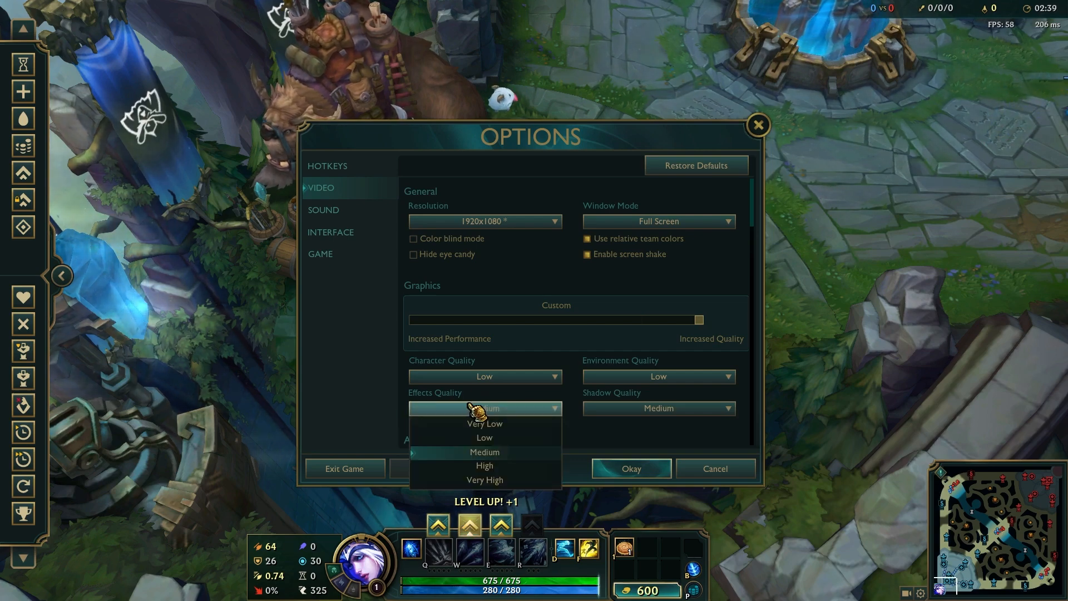
pyautogui.click(483, 438)
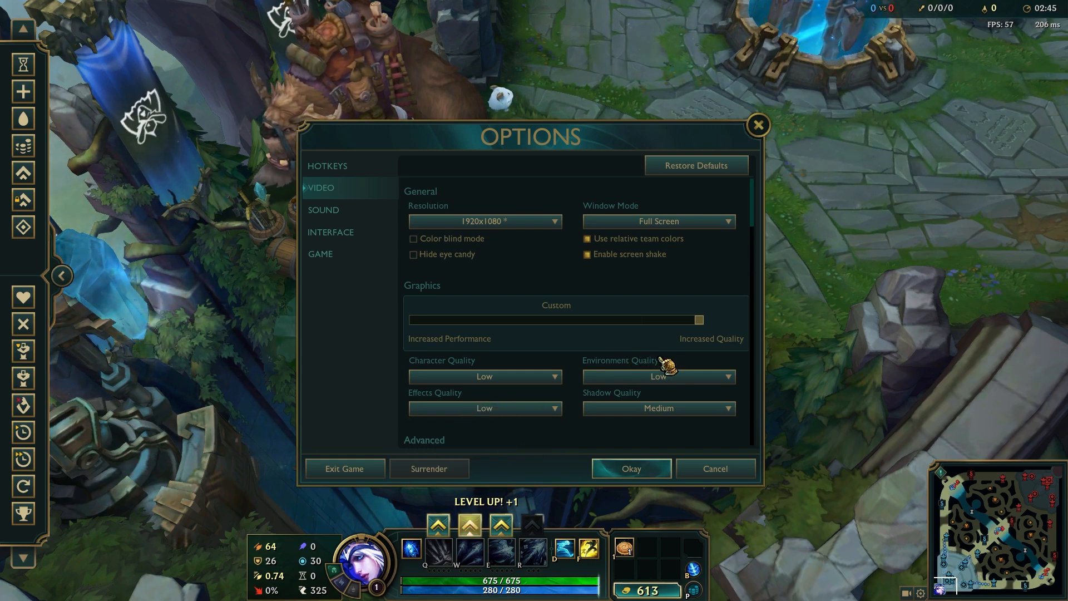
pyautogui.moveTo(644, 405)
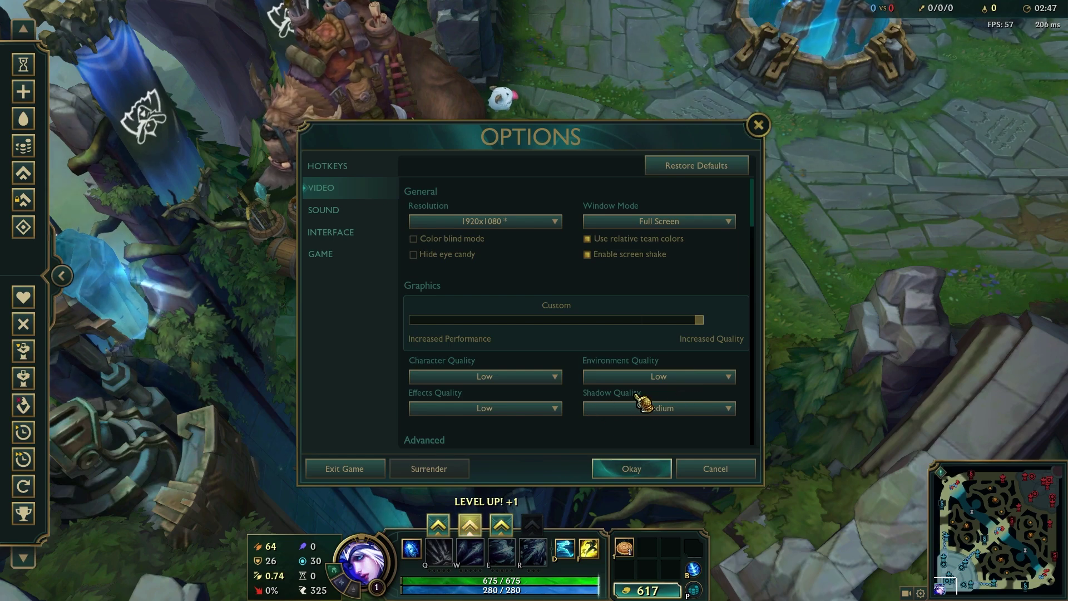
pyautogui.click(657, 408)
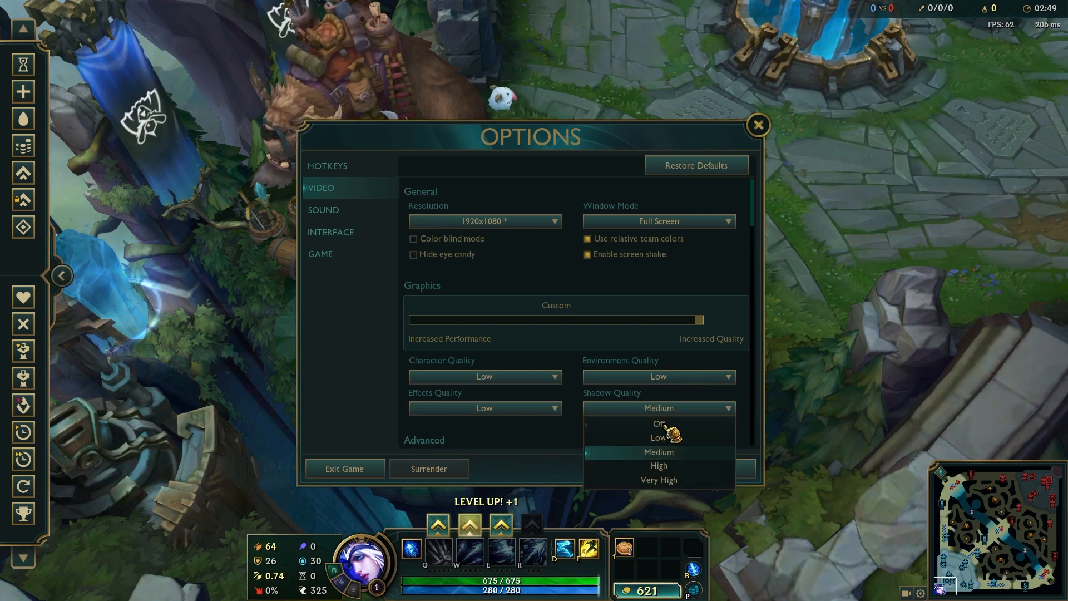
pyautogui.click(658, 422)
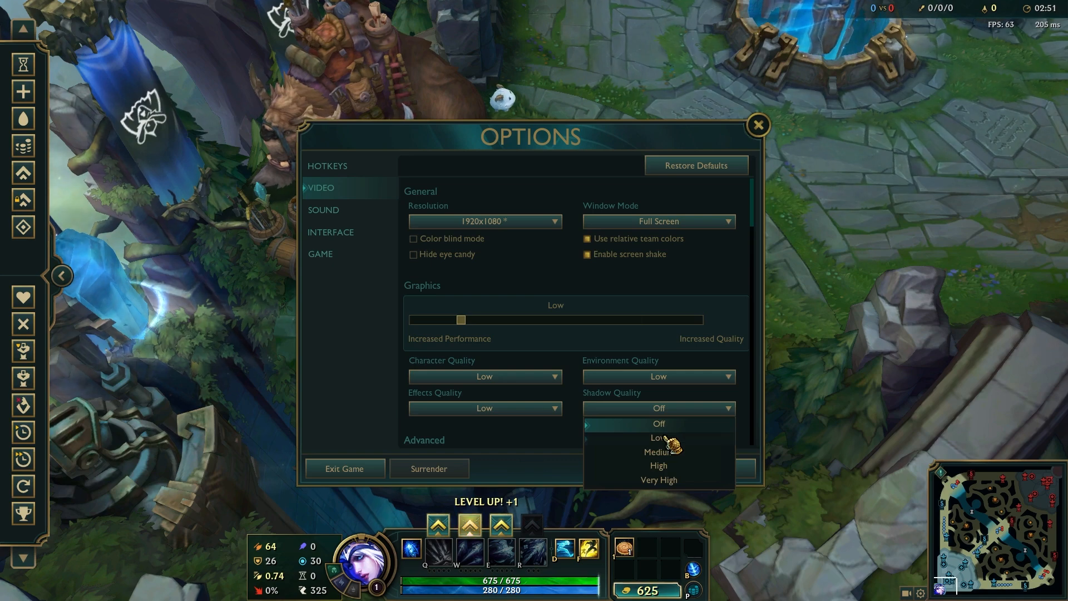
pyautogui.click(657, 437)
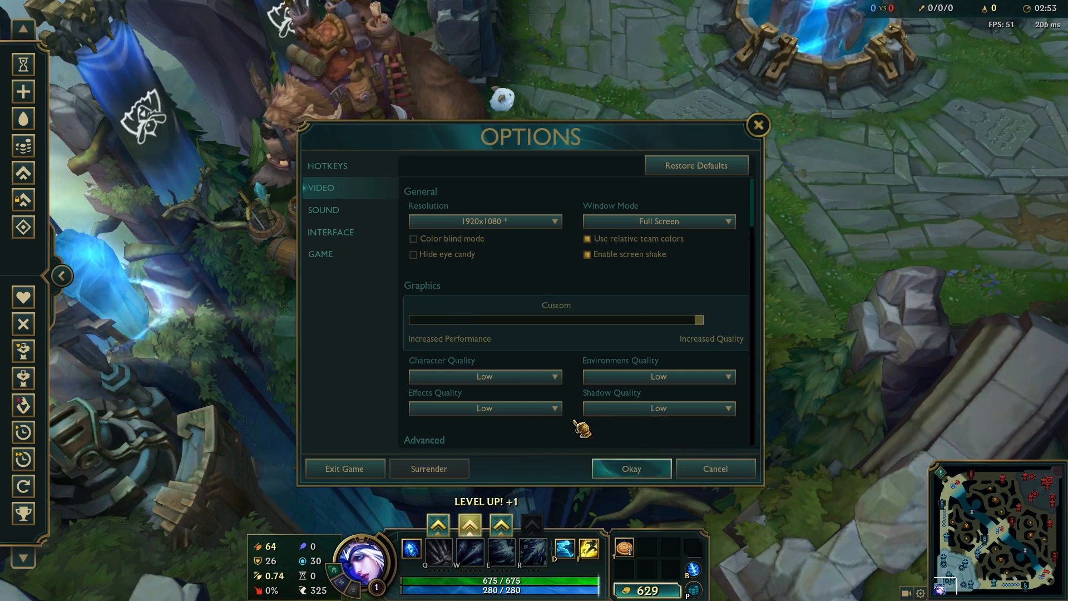
# Step: Change the Frame Rate Cap from 240 to 144 FPS, leaving vertical sync unticked
pyautogui.scroll(-3)
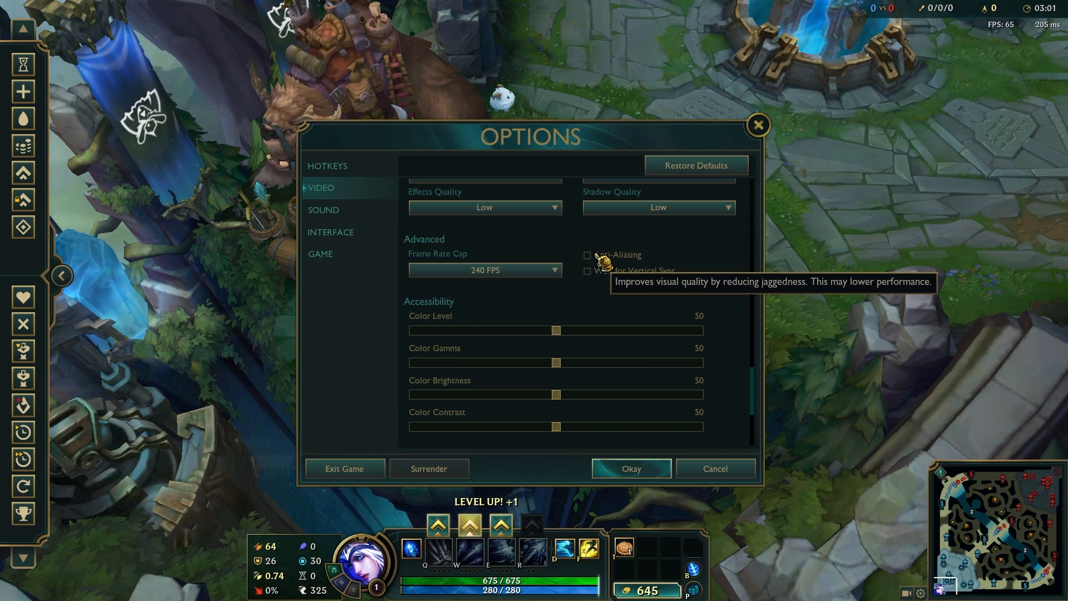
pyautogui.moveTo(485, 269)
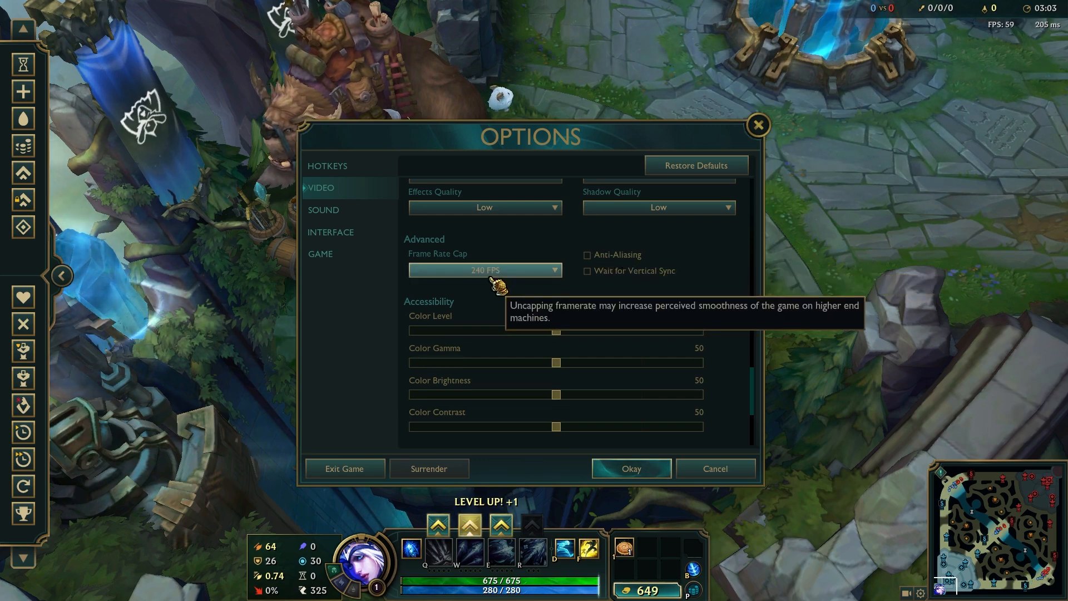
pyautogui.click(484, 269)
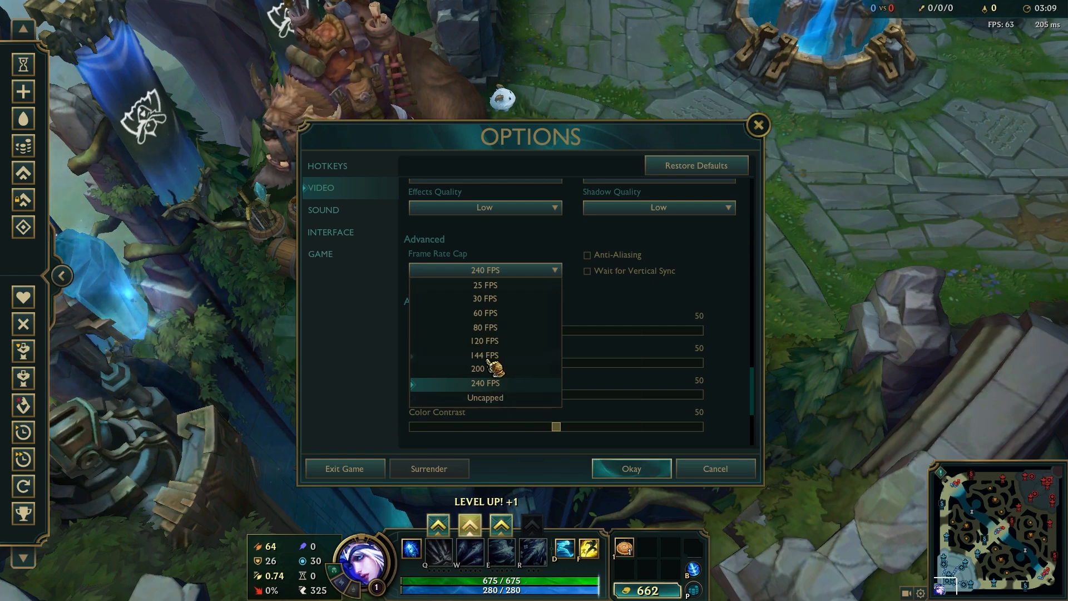
pyautogui.moveTo(487, 315)
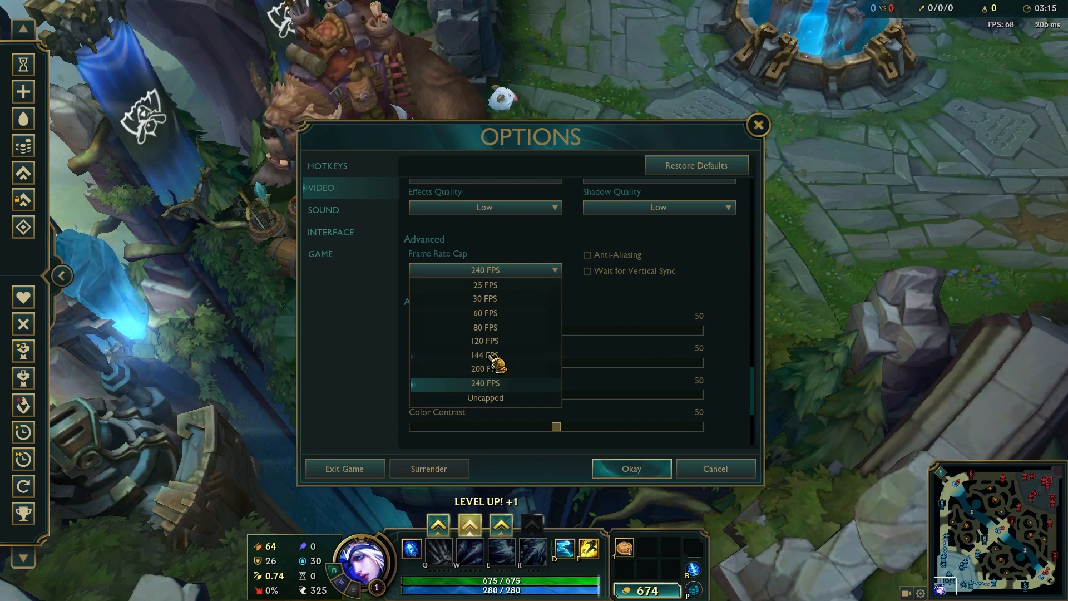
pyautogui.click(484, 354)
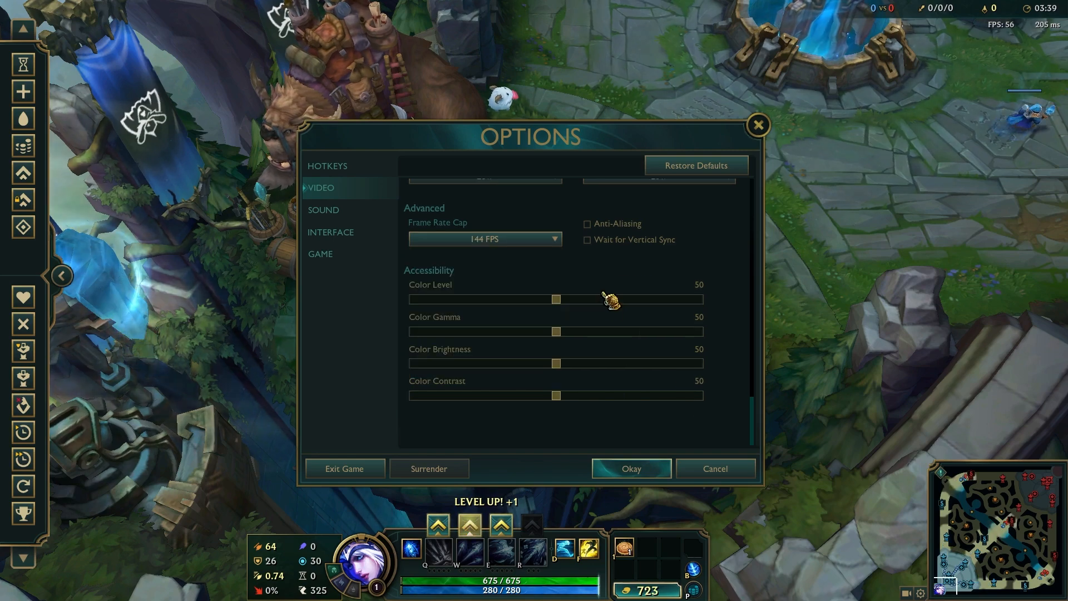
pyautogui.moveTo(603, 248)
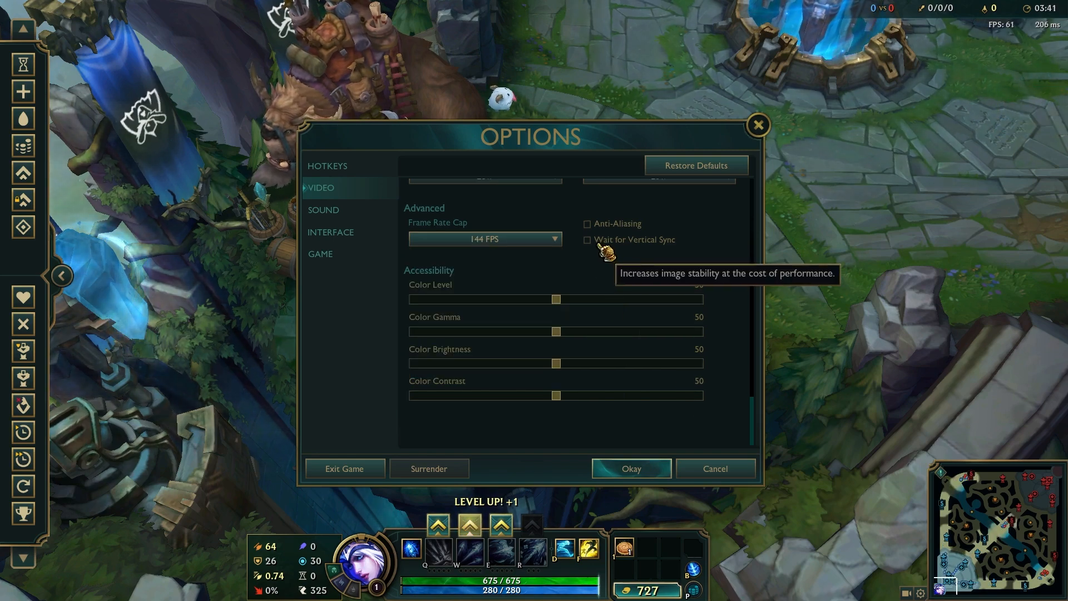
pyautogui.moveTo(644, 248)
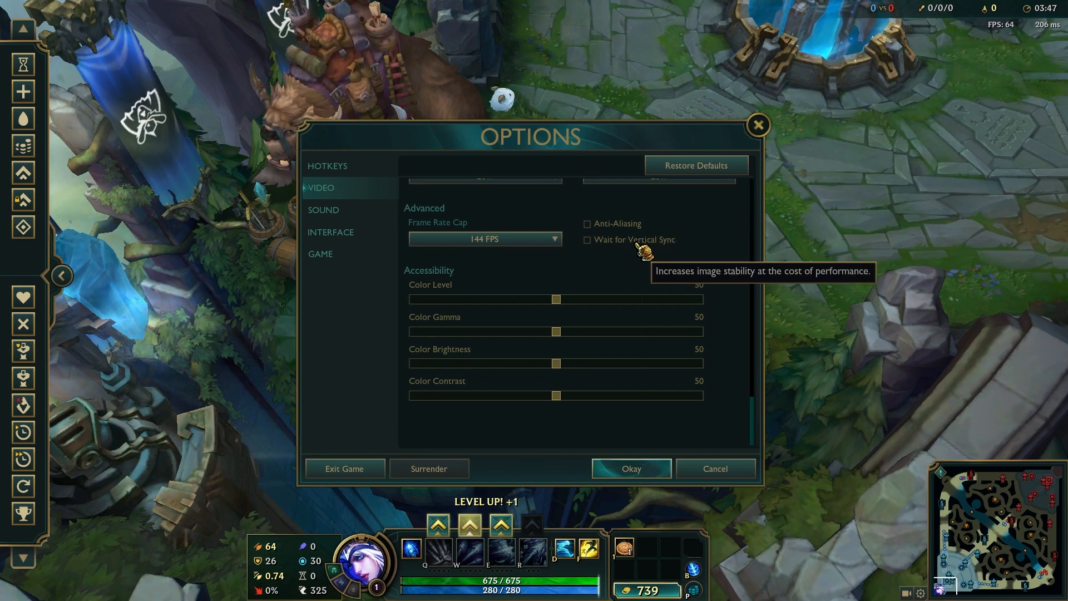
pyautogui.moveTo(629, 469)
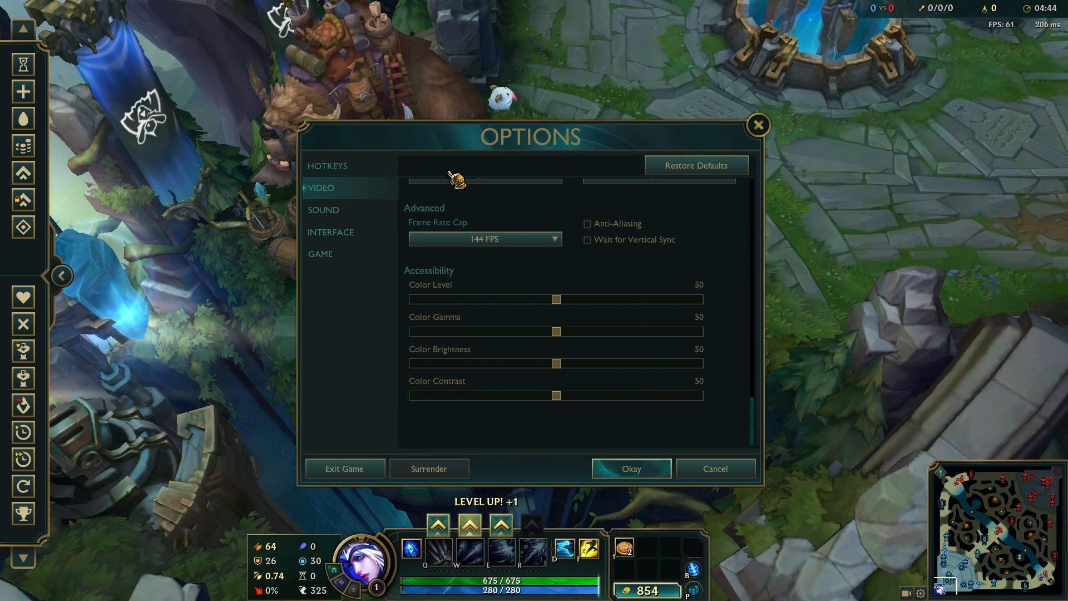
# Step: Scroll back up to the Graphics slider to drop everything to Very Low
pyautogui.scroll(3)
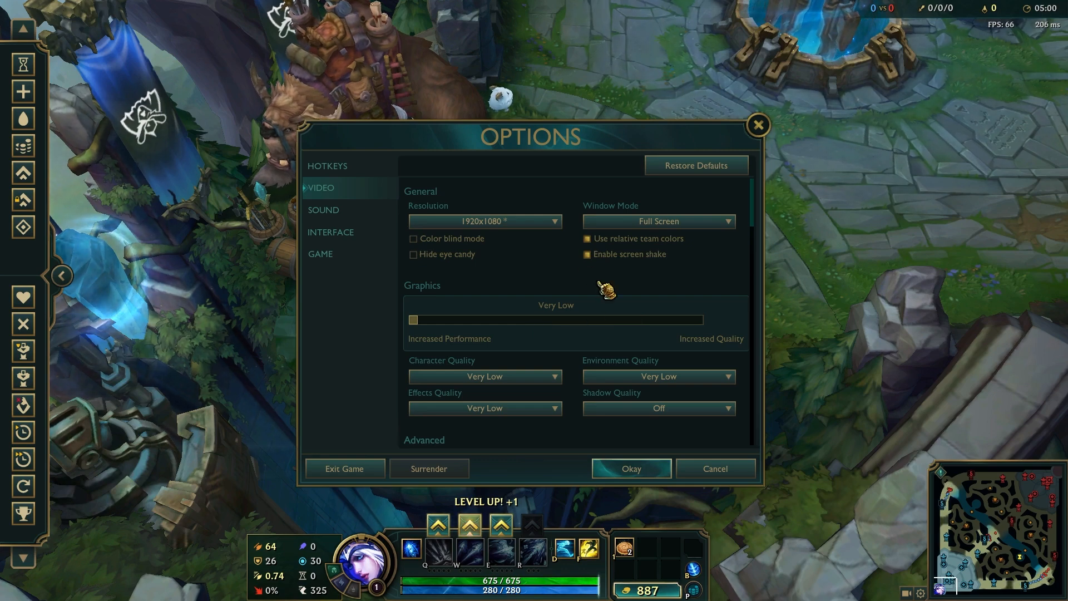
pyautogui.moveTo(521, 338)
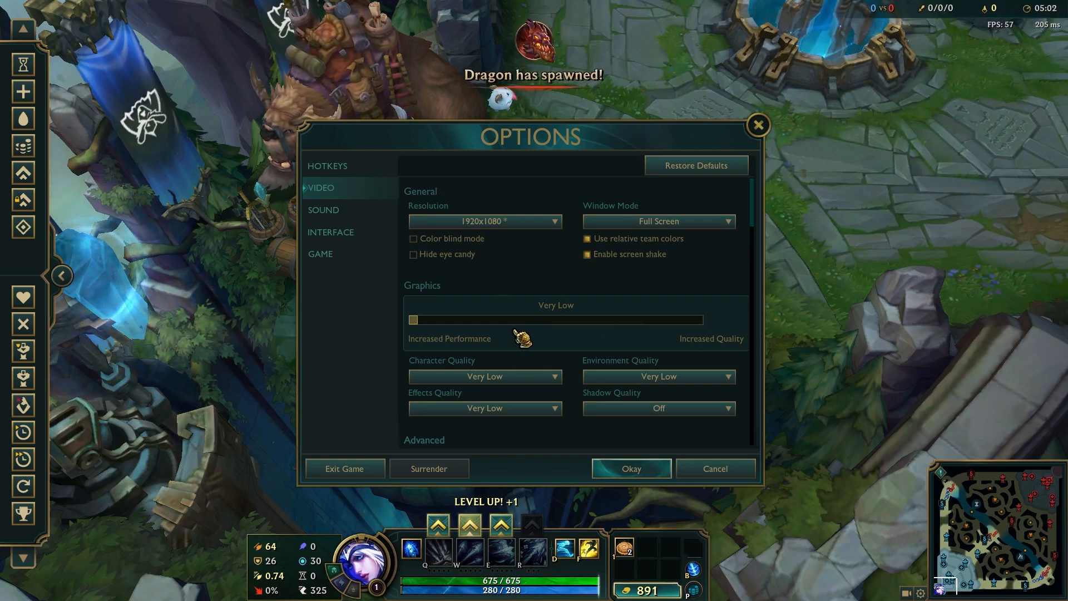